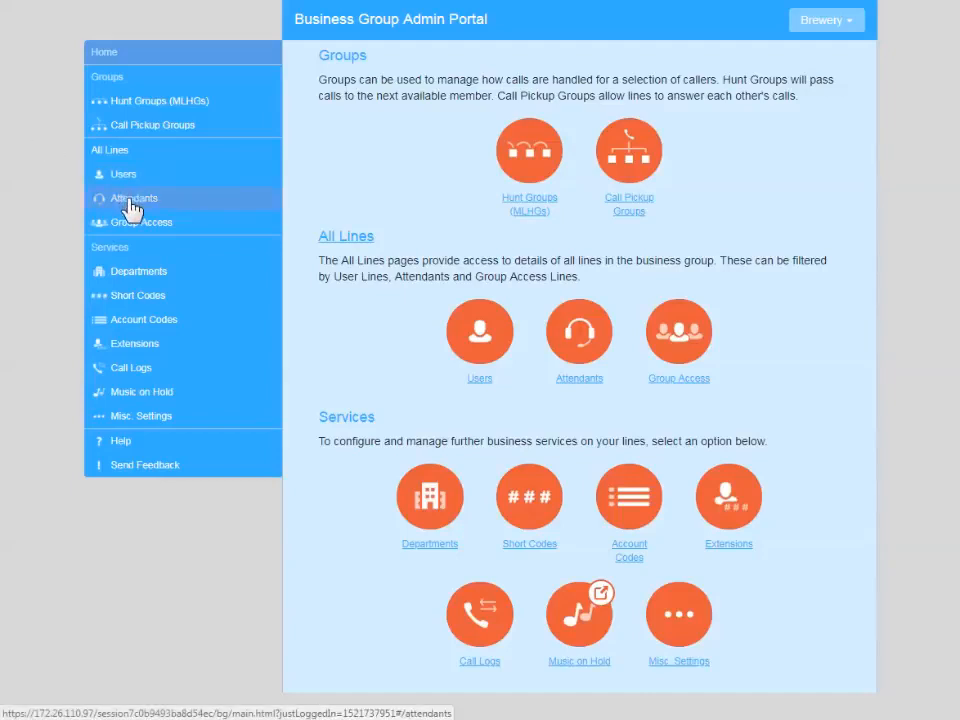
Step: Open the Attendant line's settings from the Attendants list
left_click(133, 198)
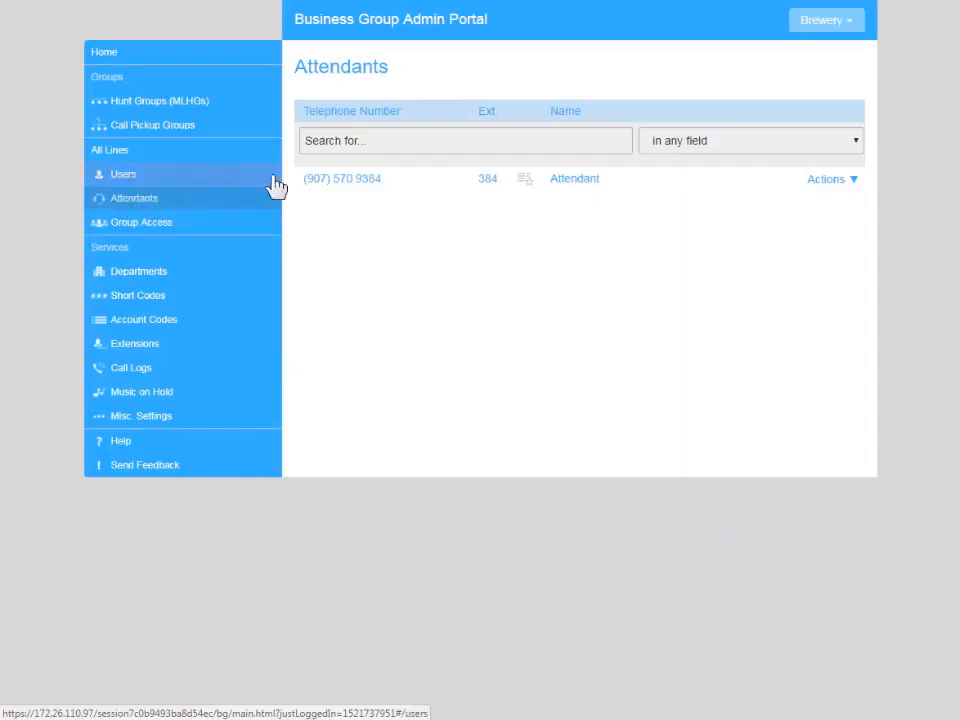
left_click(574, 178)
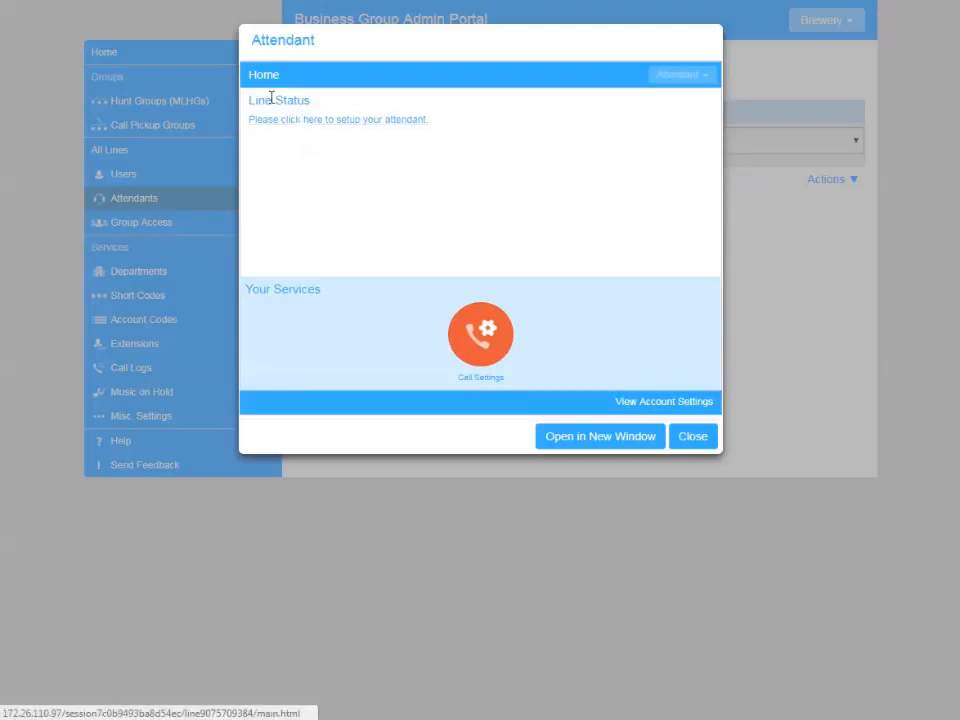
Step: Start Easy Attendant setup choosing Use a Simple Menu, the same options at all times
left_click(279, 119)
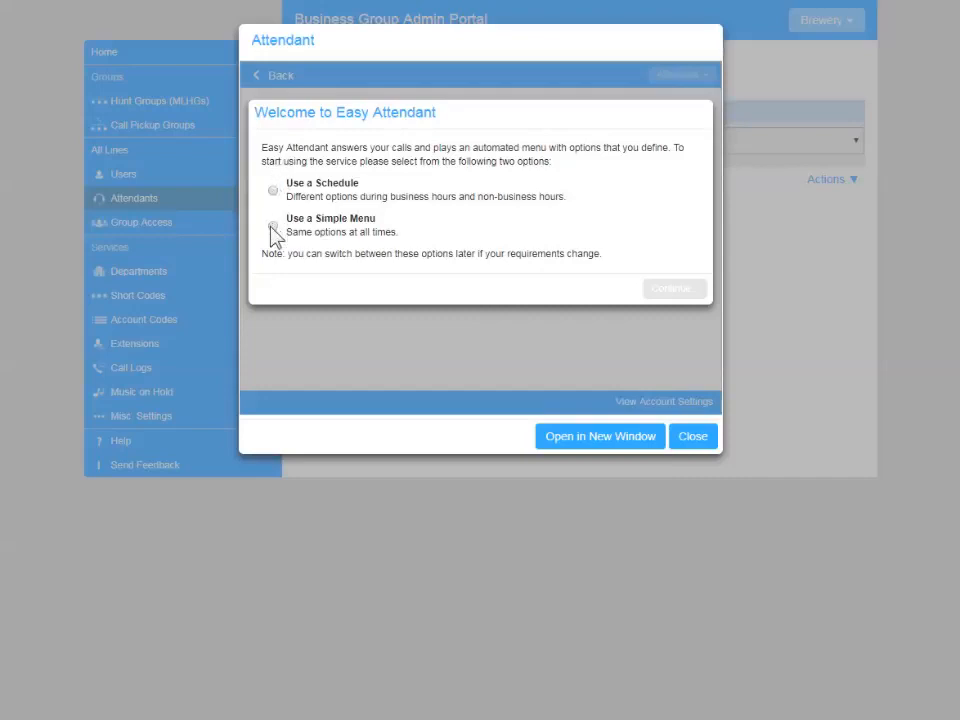
left_click(273, 225)
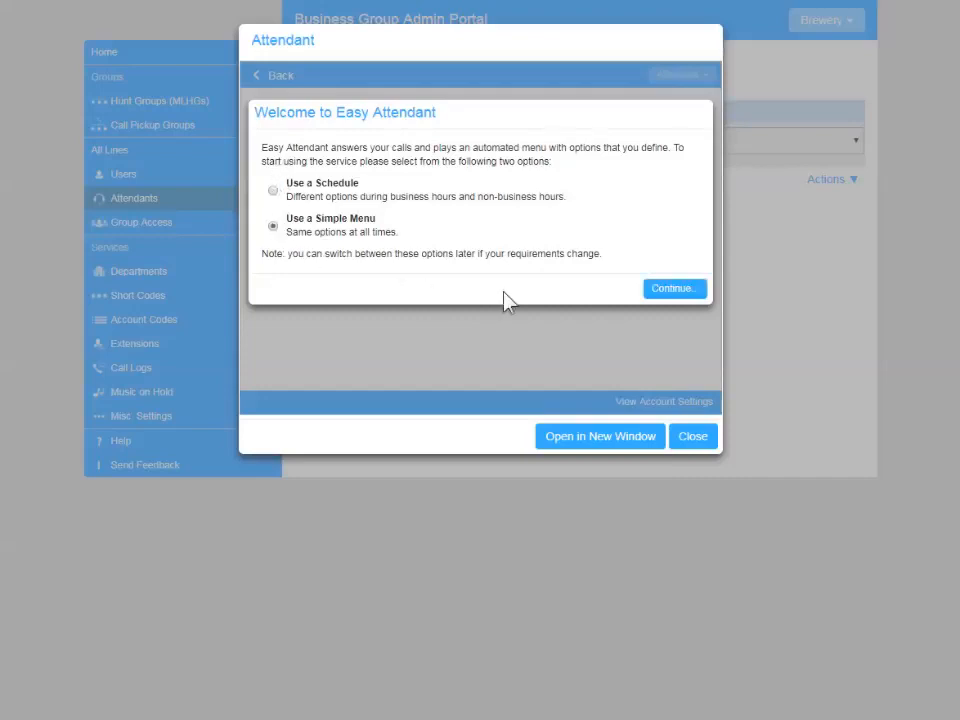
left_click(673, 288)
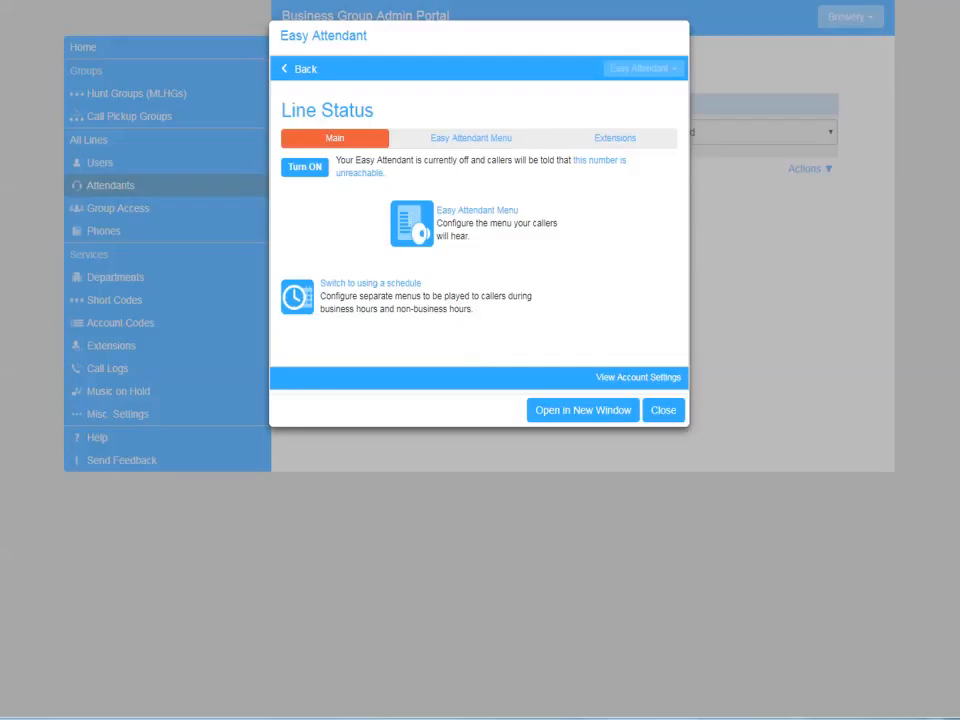
mouse_move(412, 222)
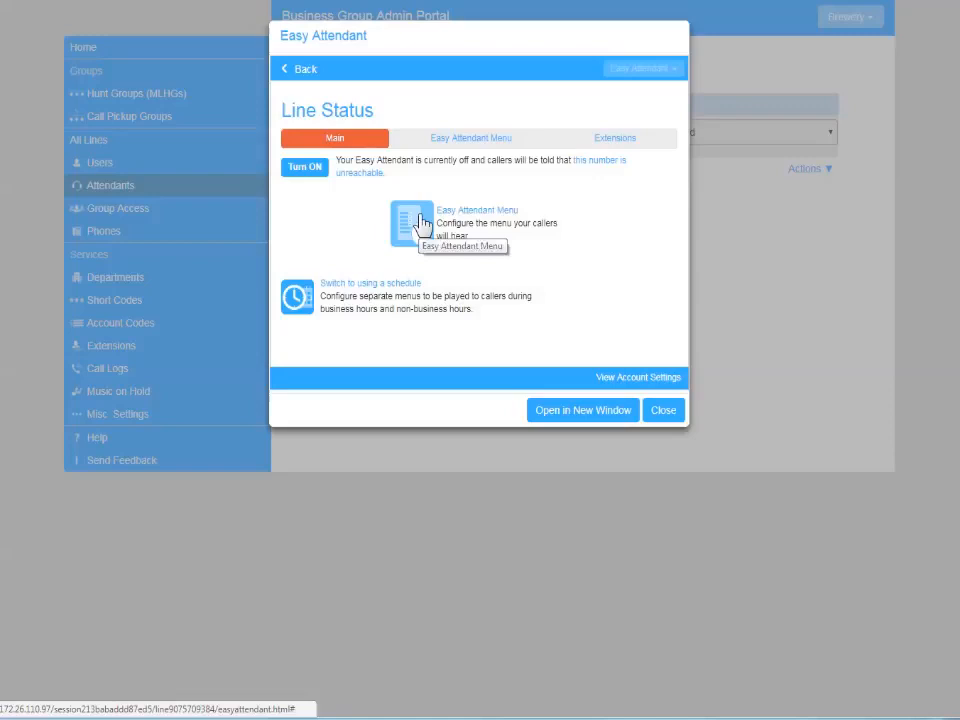
Step: Assign key 1 to Play Announcement and key 3 to Transfer to Voicemail mailbox 23, then apply
left_click(470, 138)
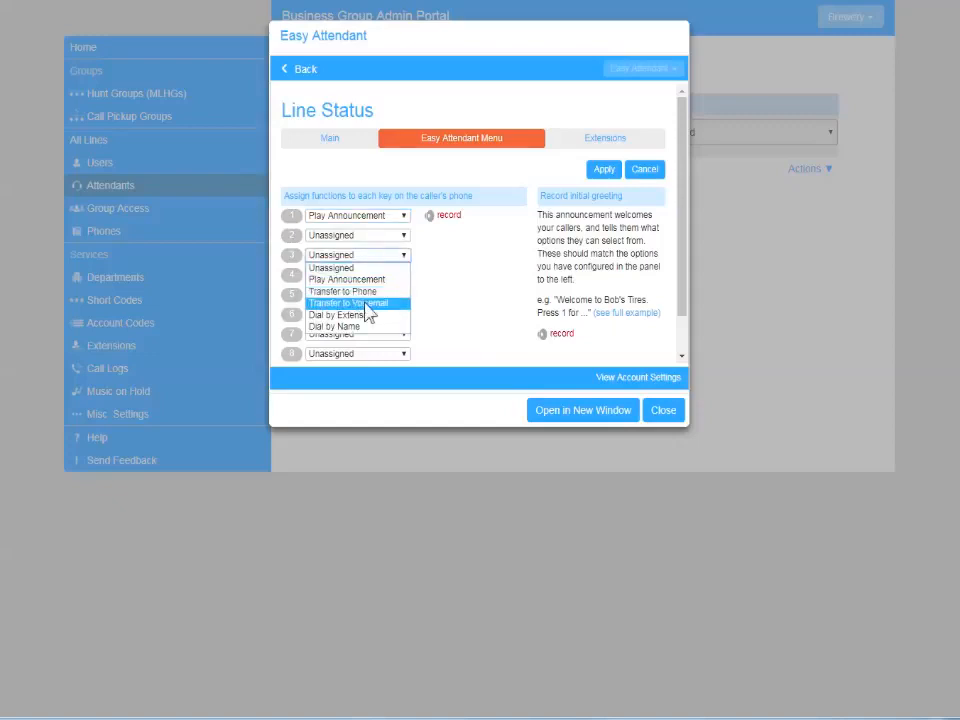
left_click(350, 303)
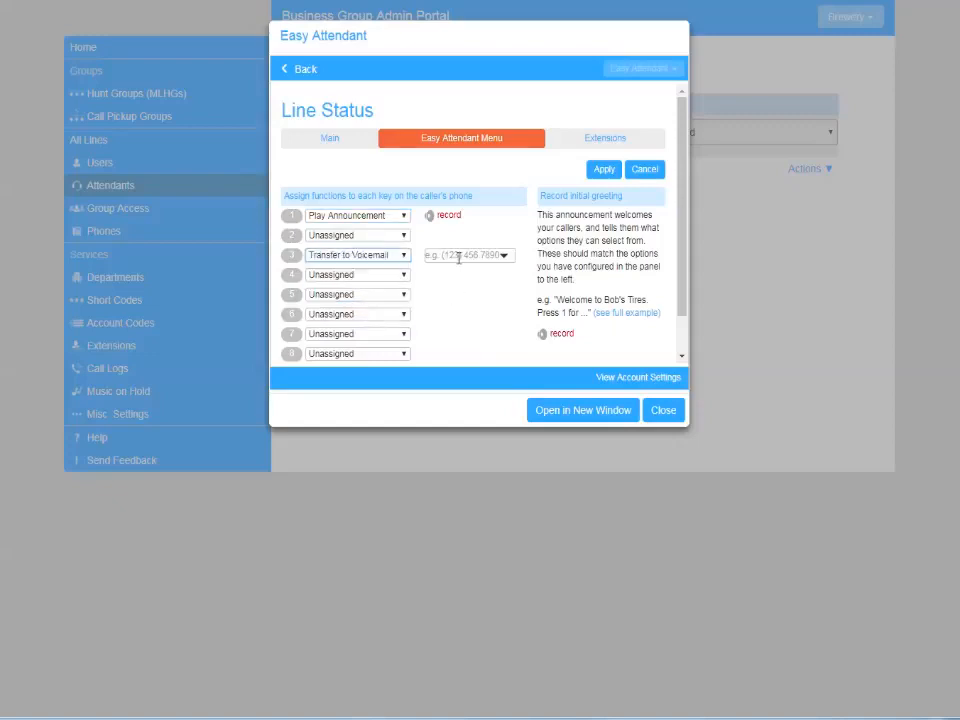
type("23")
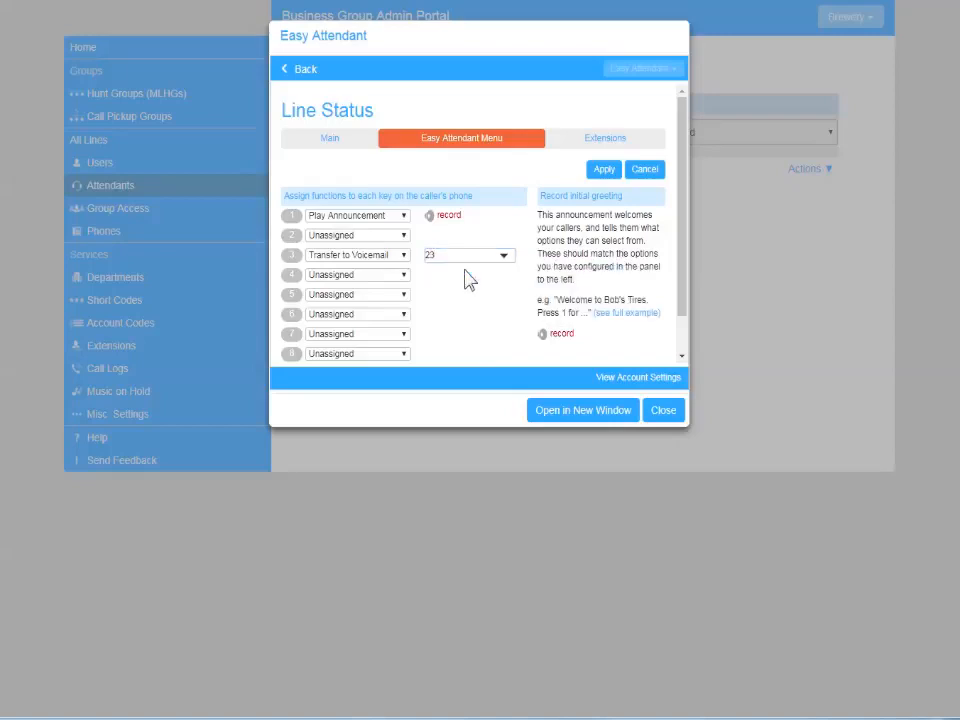
left_click(603, 169)
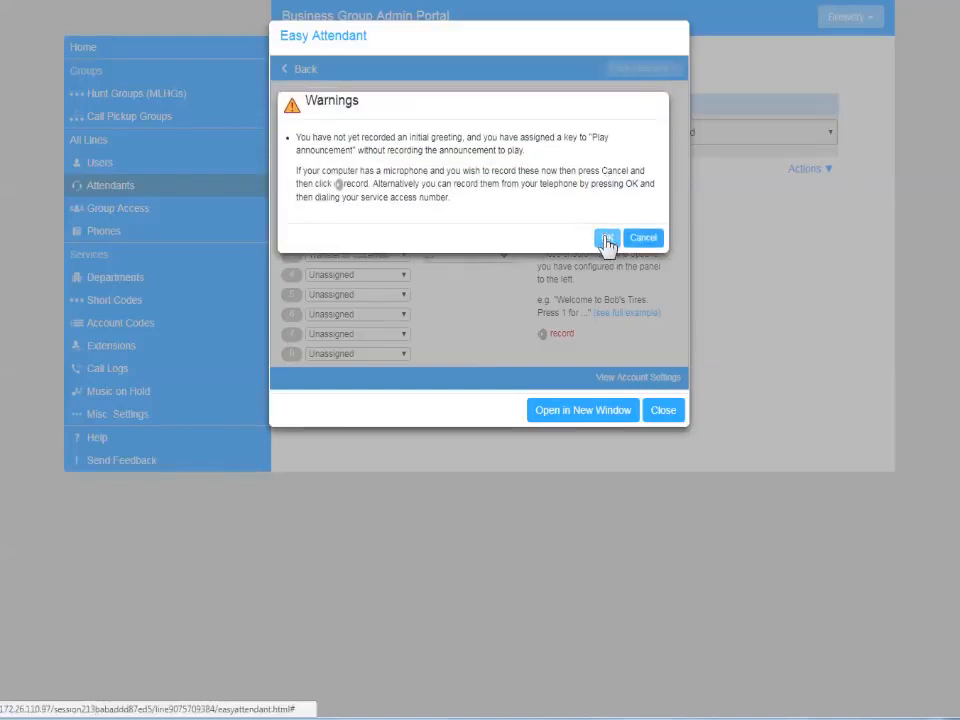
Step: Acknowledge the missing-recordings warning so the key assignments are saved
left_click(607, 238)
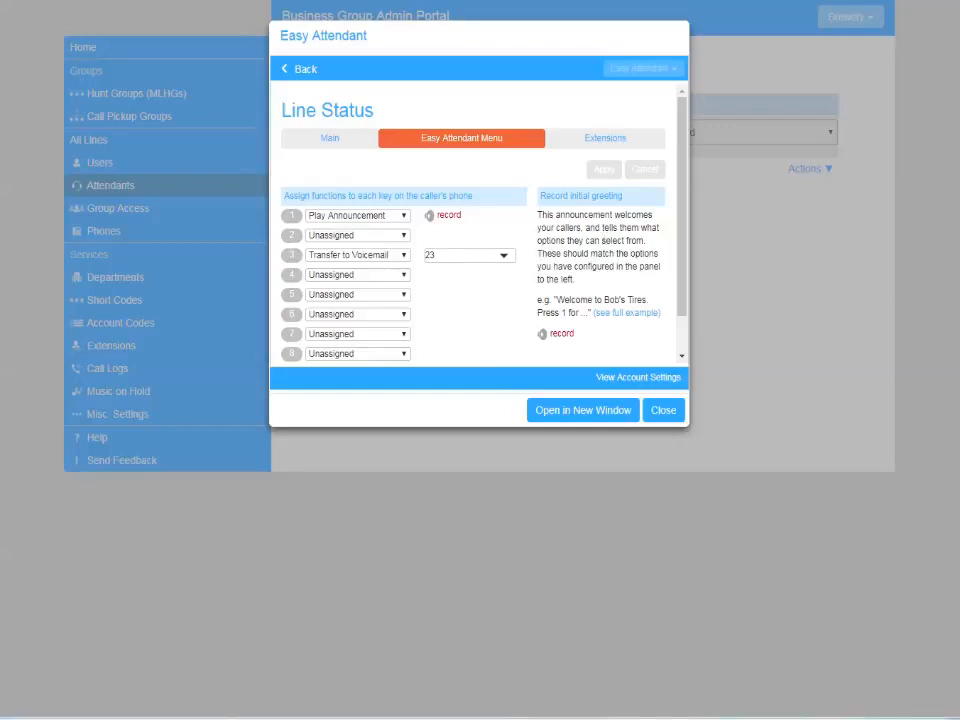
mouse_move(447, 222)
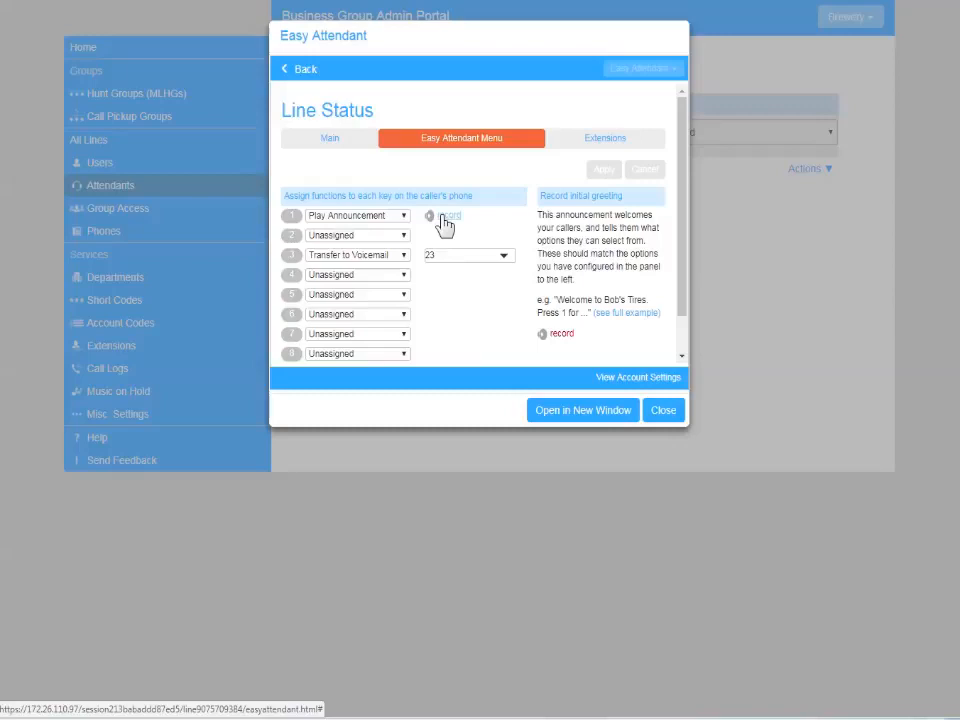
Step: Record a five-second announcement for key 1 and add it to the menu
left_click(450, 216)
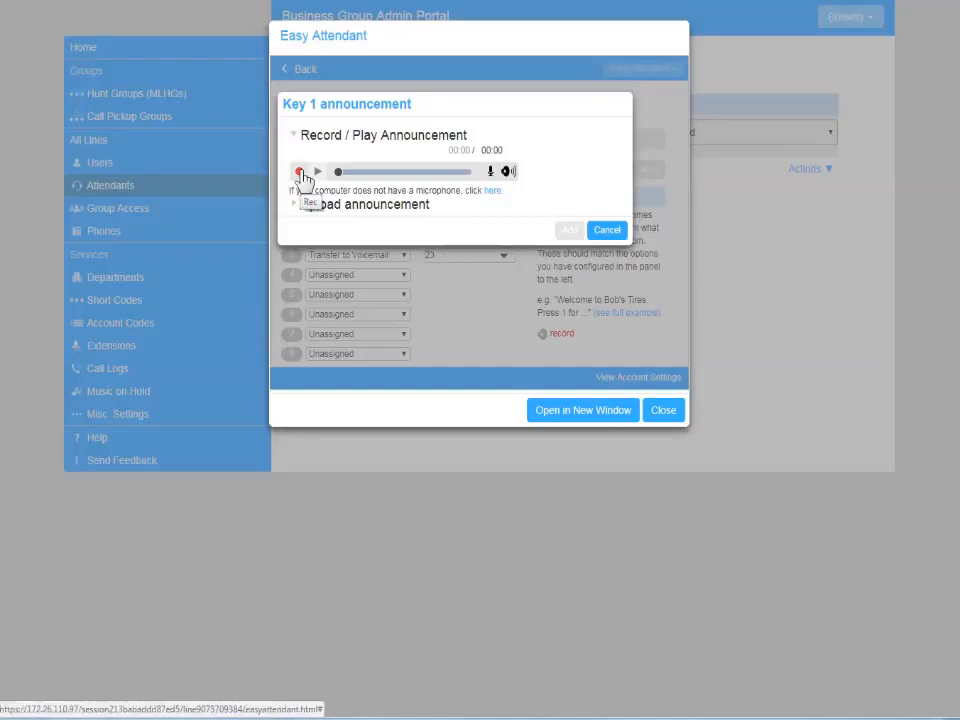
left_click(299, 171)
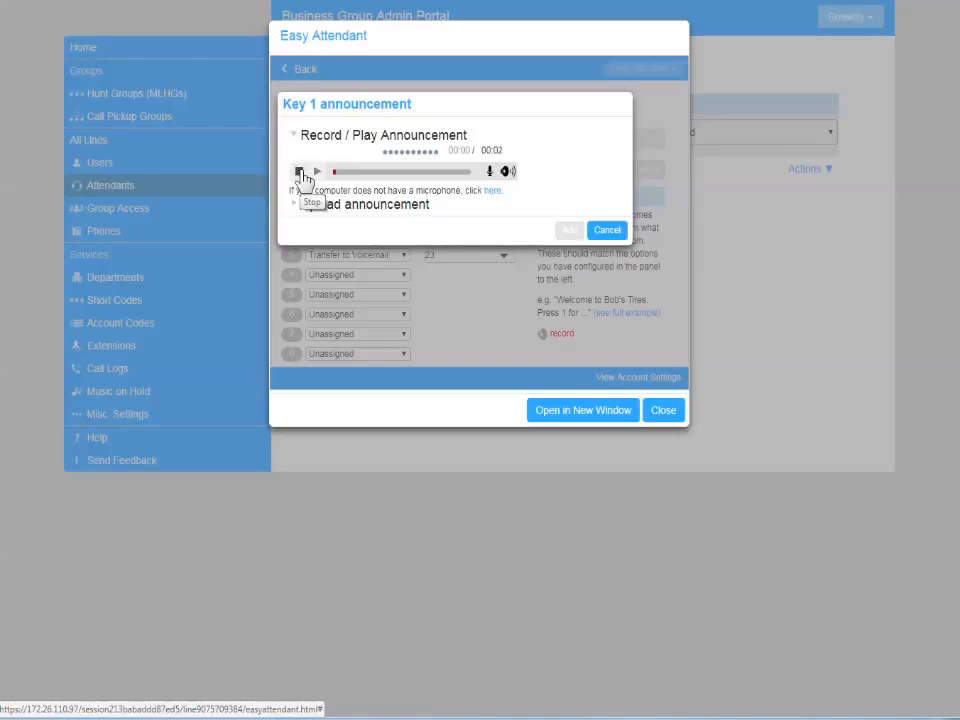
left_click(298, 171)
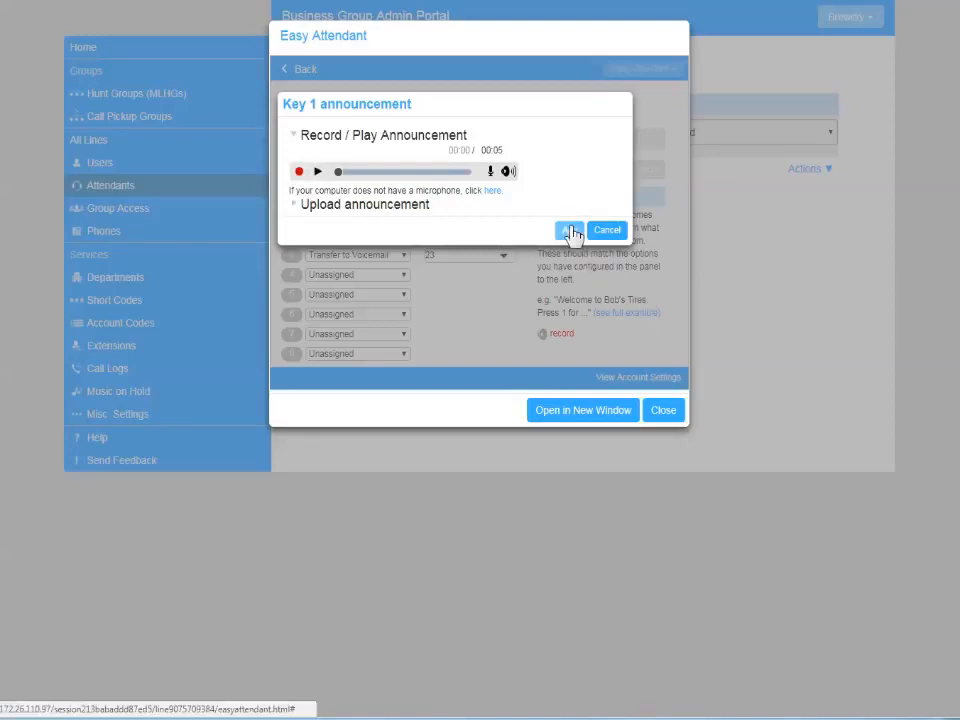
left_click(569, 230)
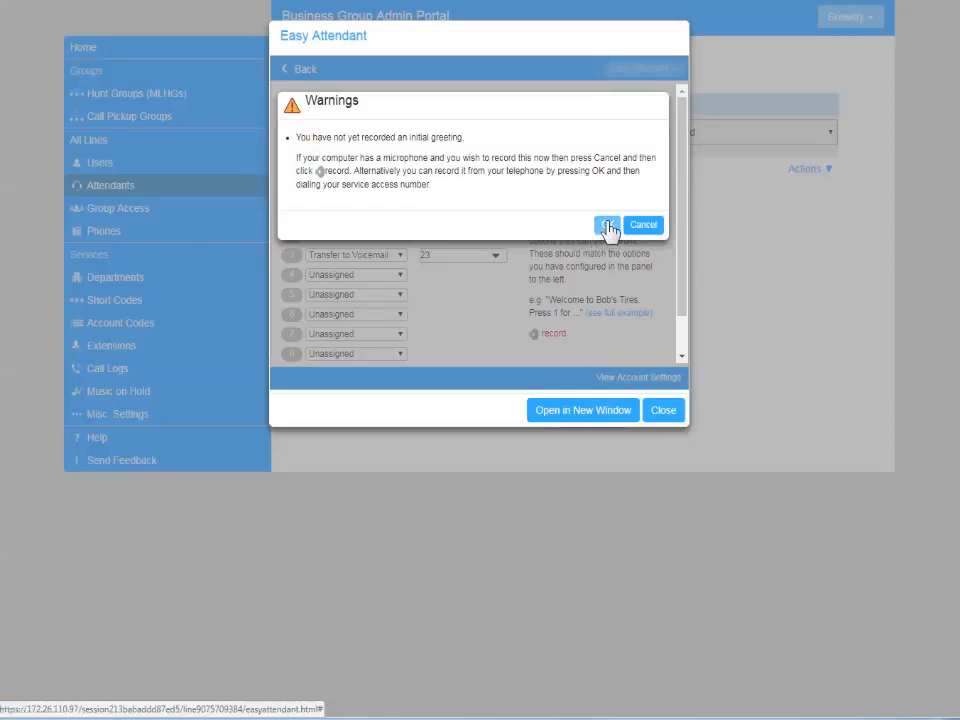
Step: Acknowledge the missing-greeting warning and start recording the initial greeting
left_click(607, 224)
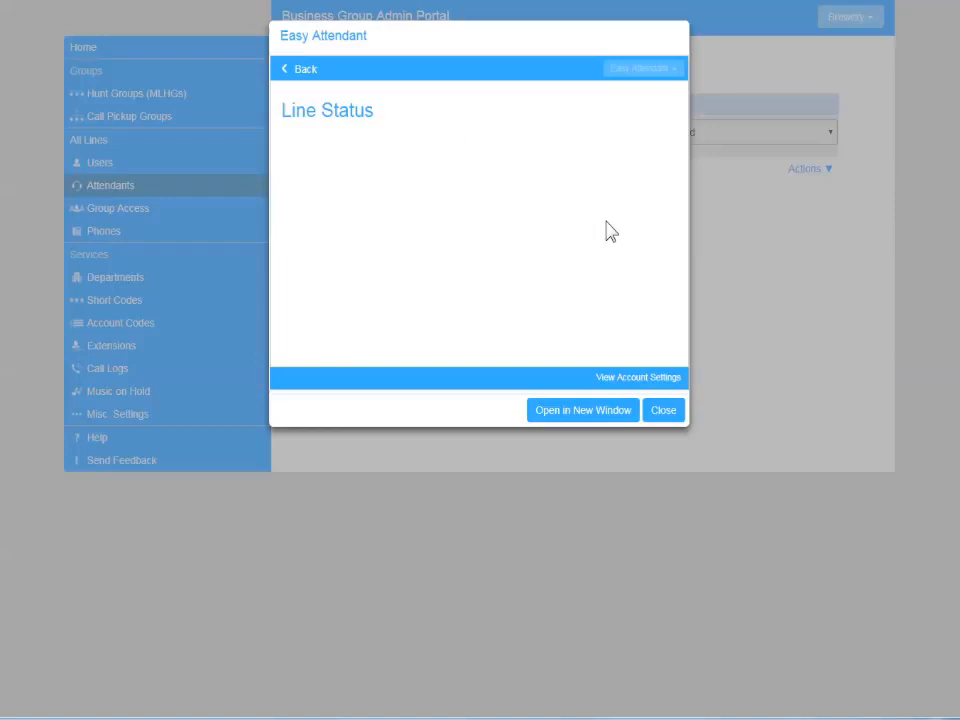
left_click(461, 138)
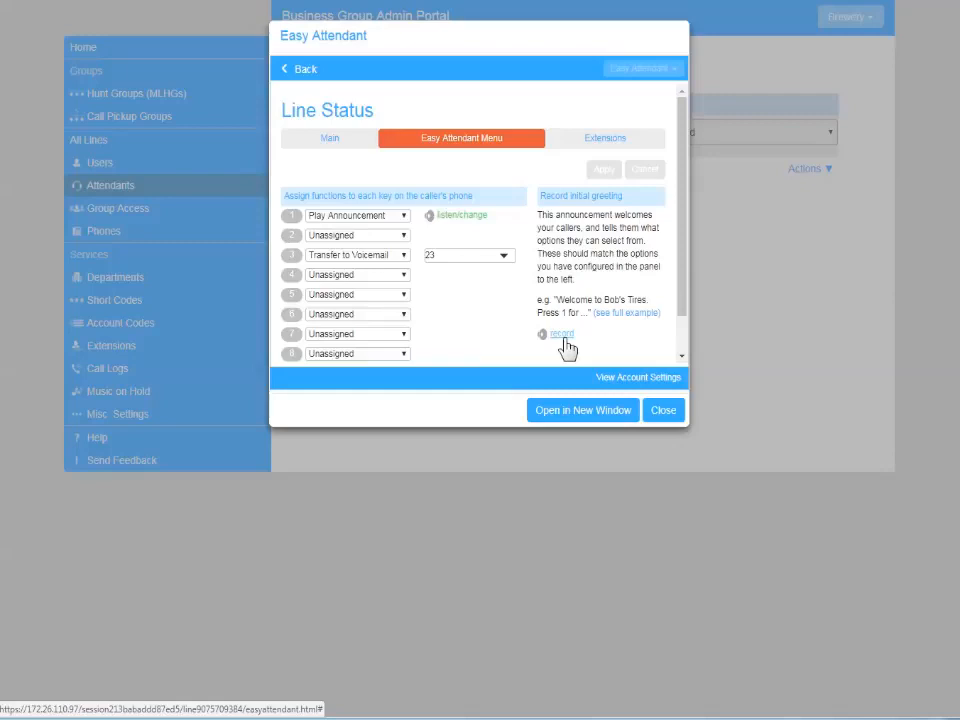
left_click(561, 333)
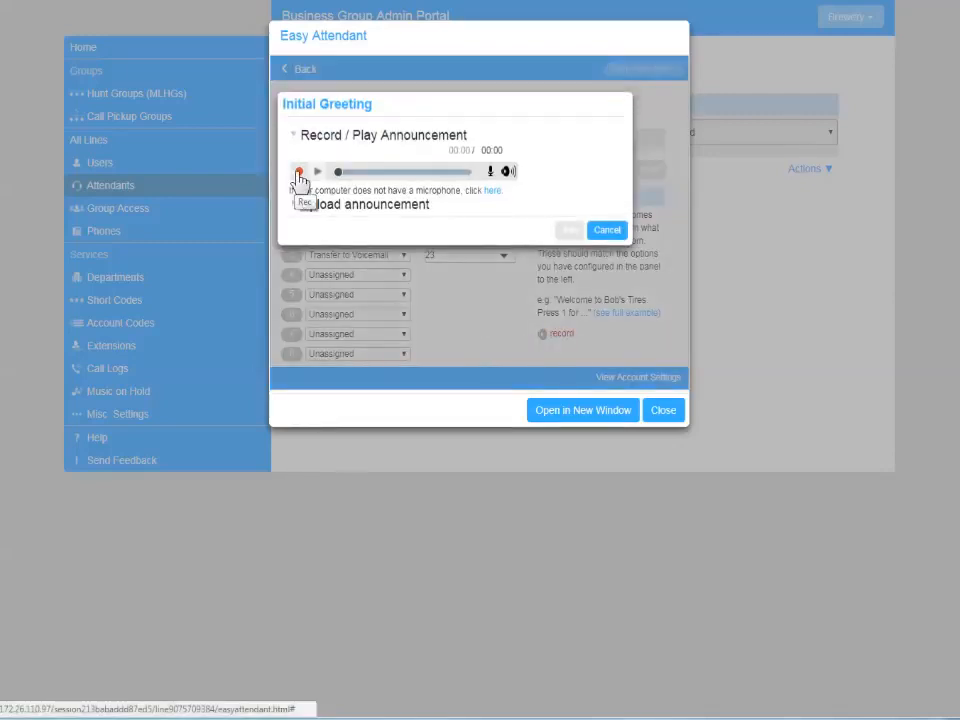
Step: Record a nine-second initial greeting and add it to the menu
left_click(299, 171)
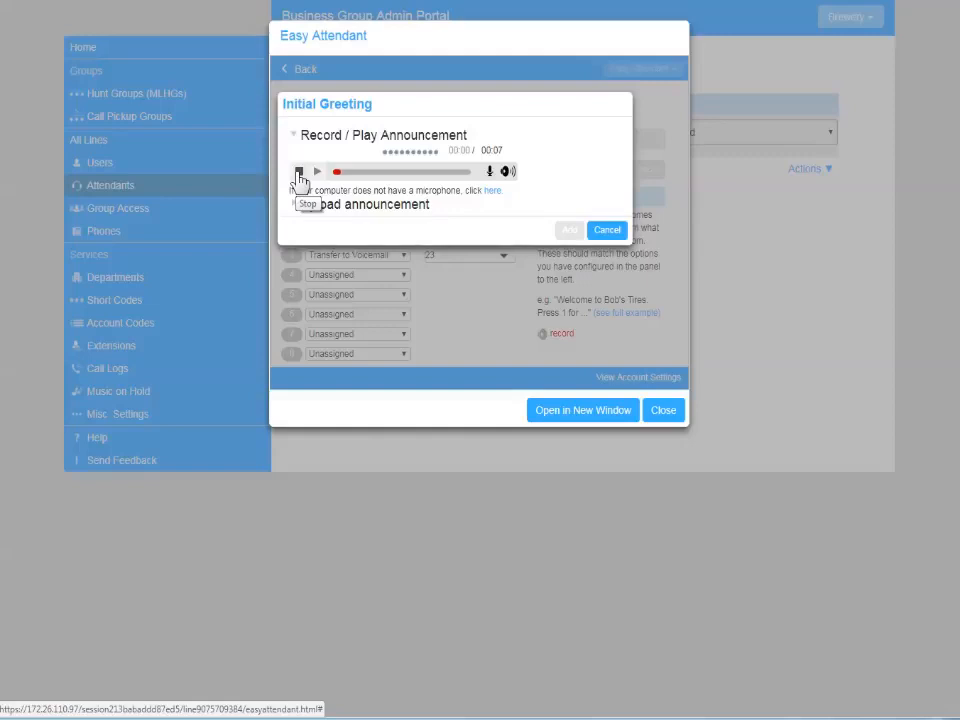
left_click(299, 171)
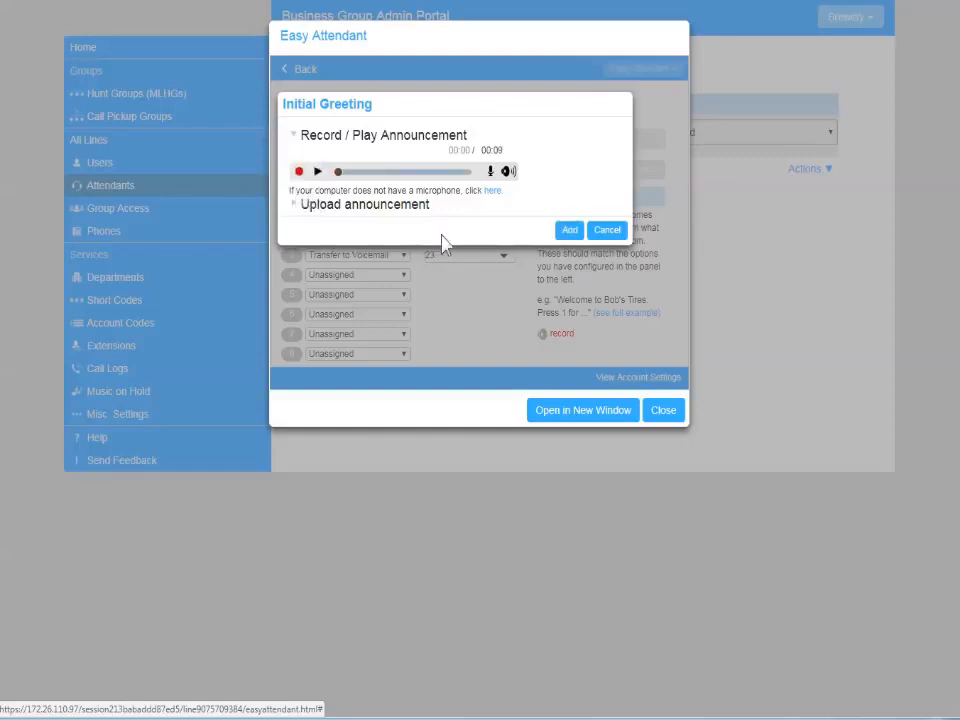
left_click(607, 230)
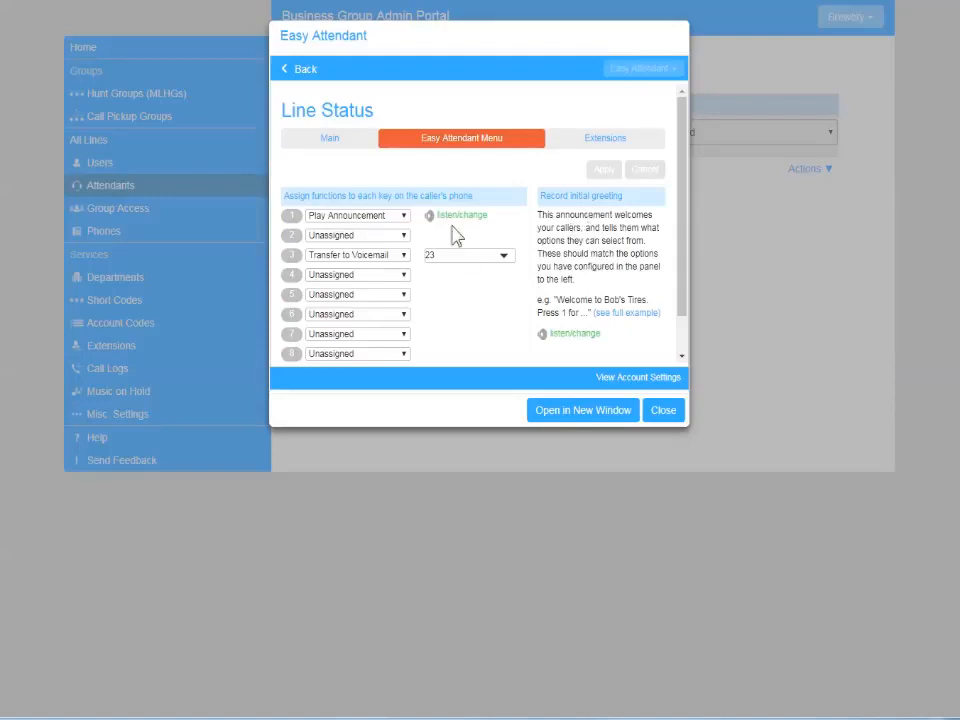
mouse_move(663, 410)
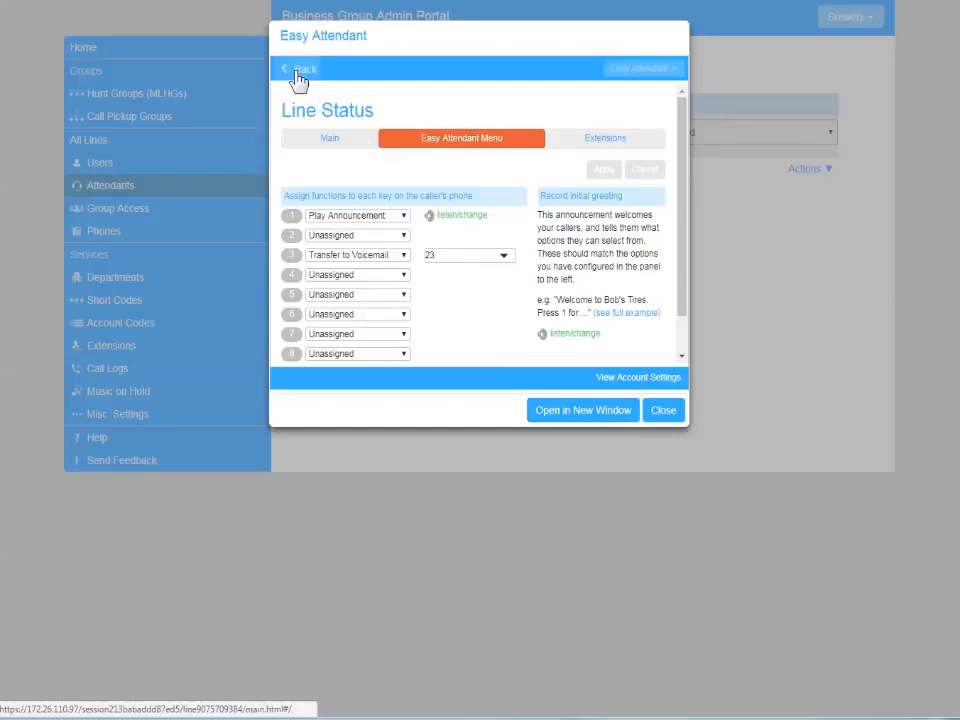
Step: Return to the attendant home page, turn Easy Attendant ON and close its window
left_click(302, 68)
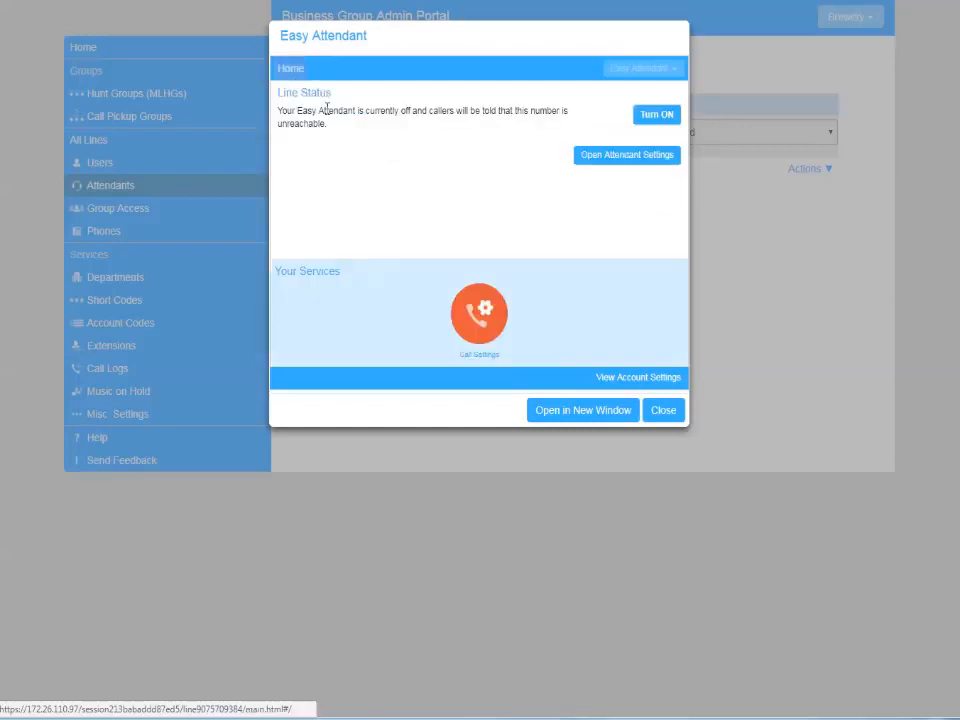
mouse_move(656, 114)
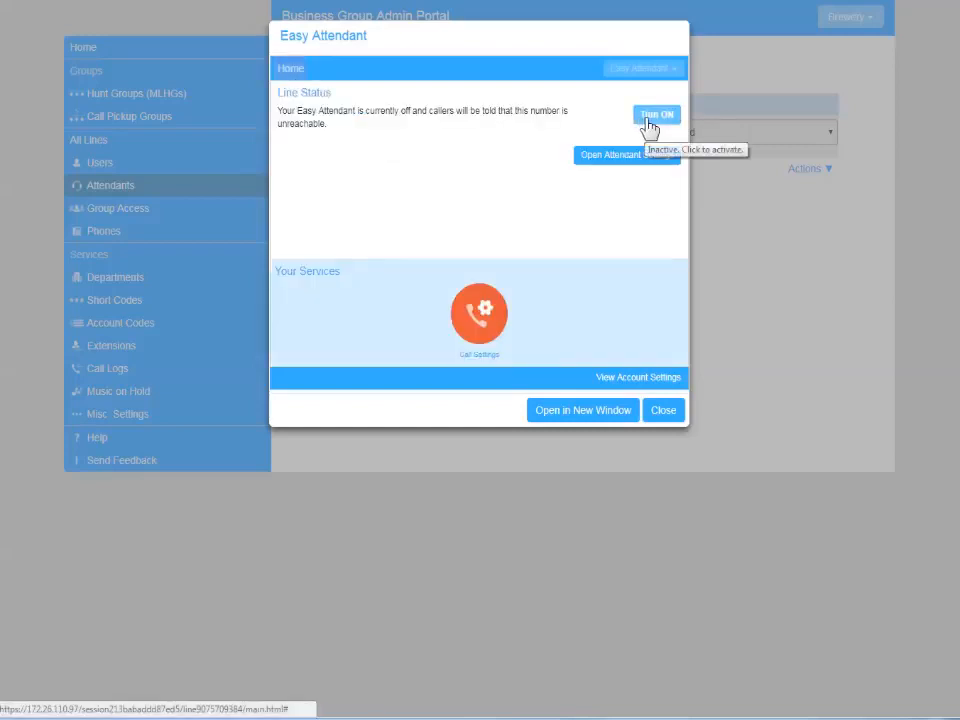
left_click(656, 114)
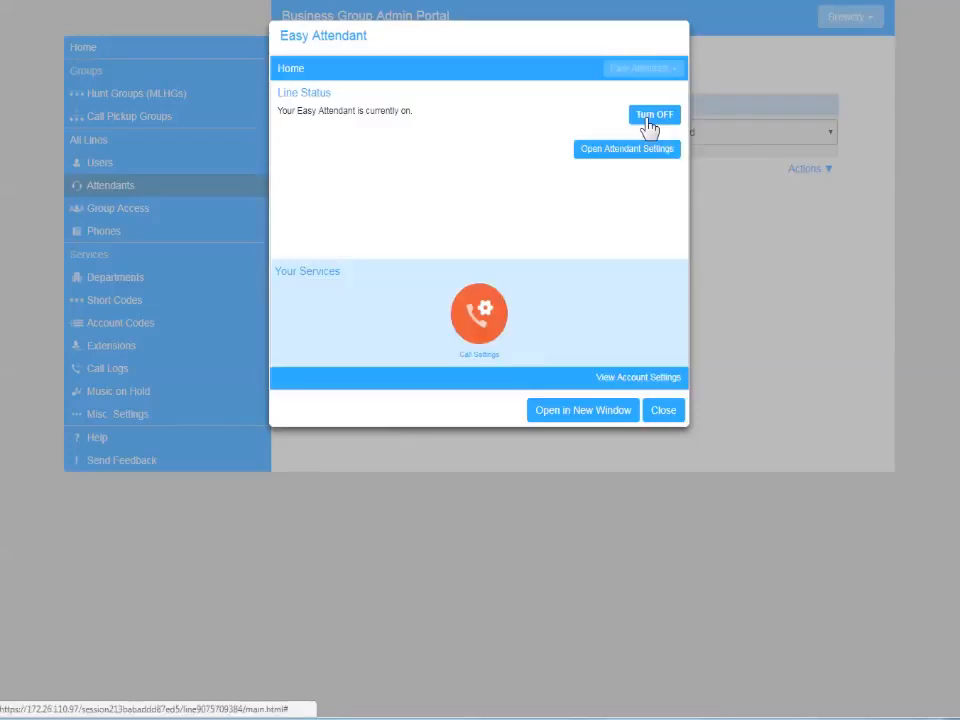
mouse_move(664, 410)
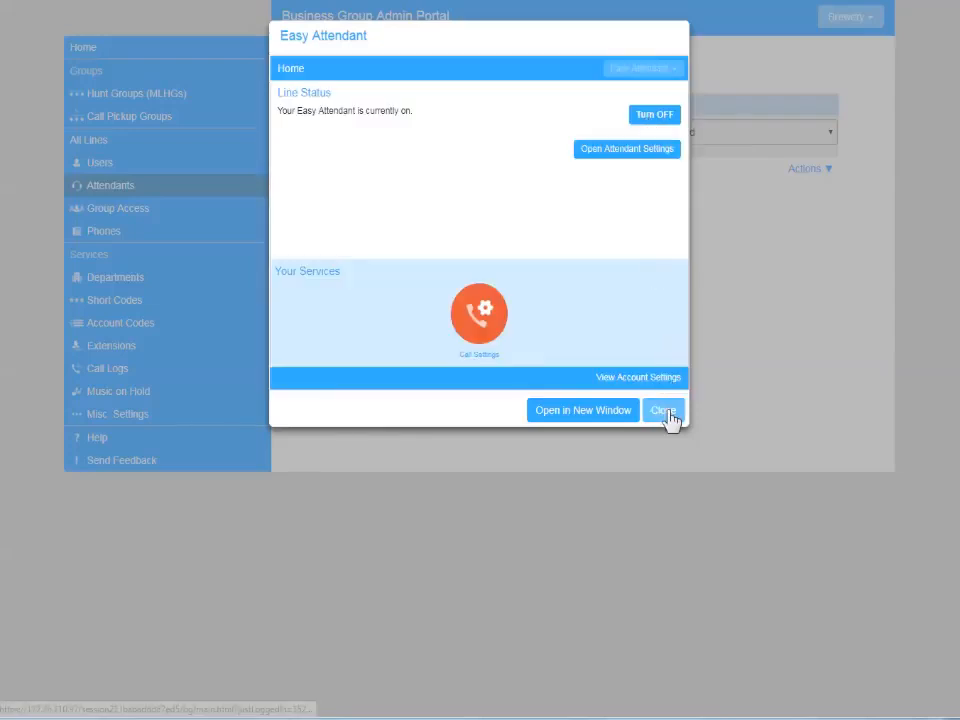
left_click(663, 410)
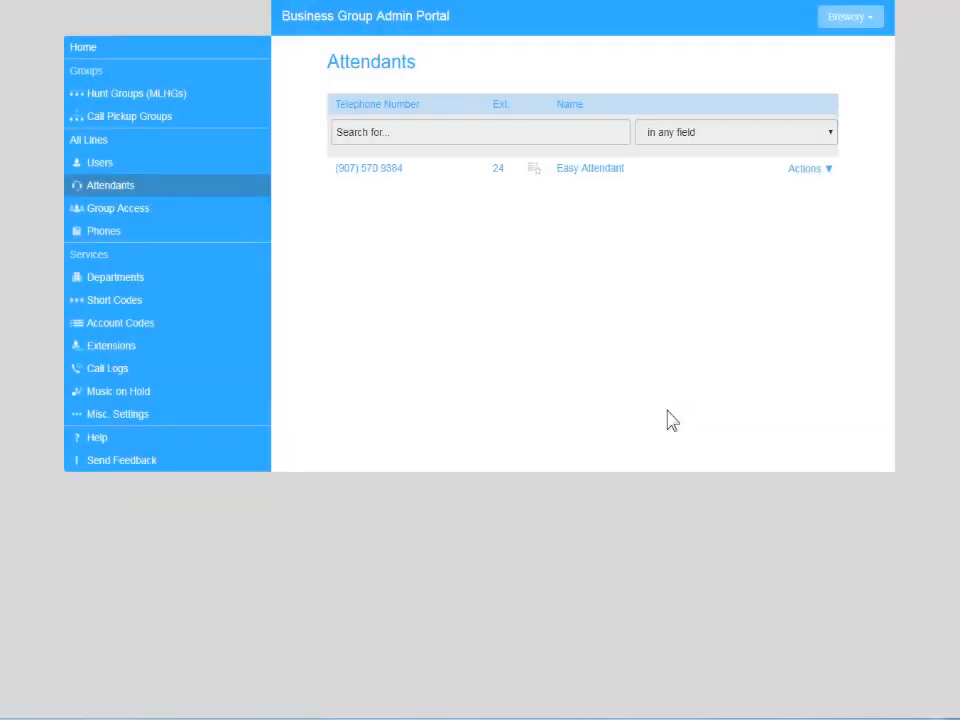